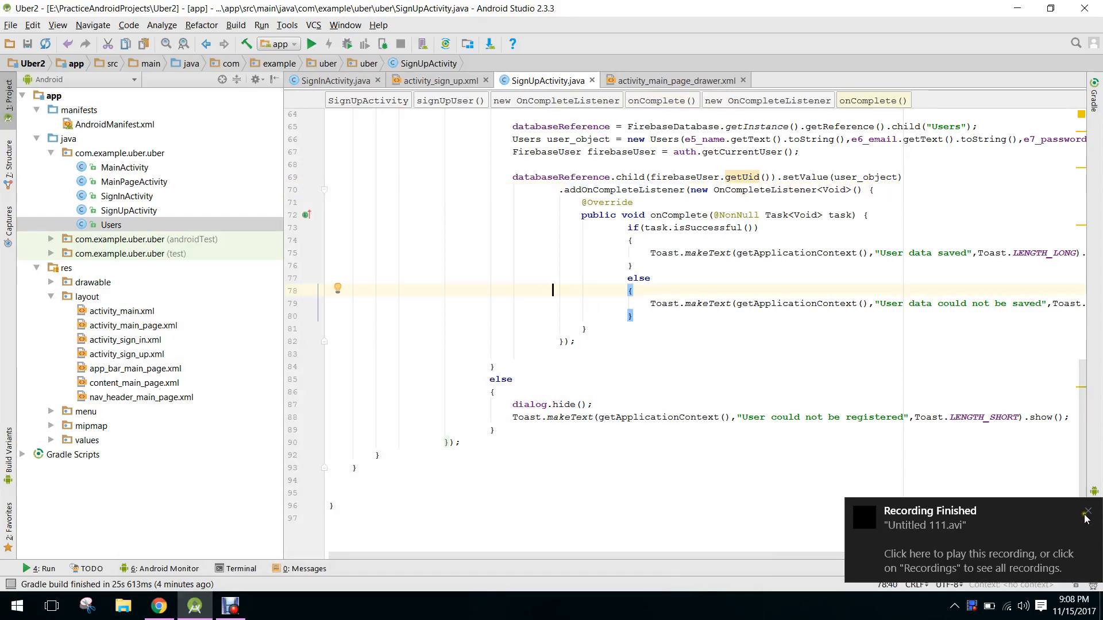
View the activity_sign_up.xml sign-up screen layout
click(1088, 511)
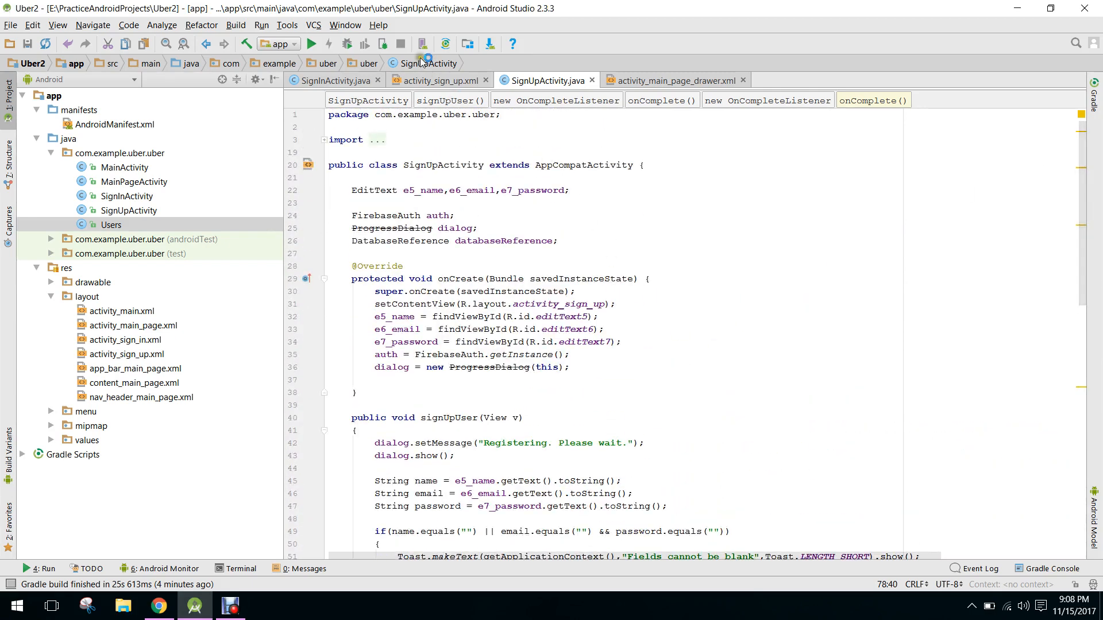
click(436, 80)
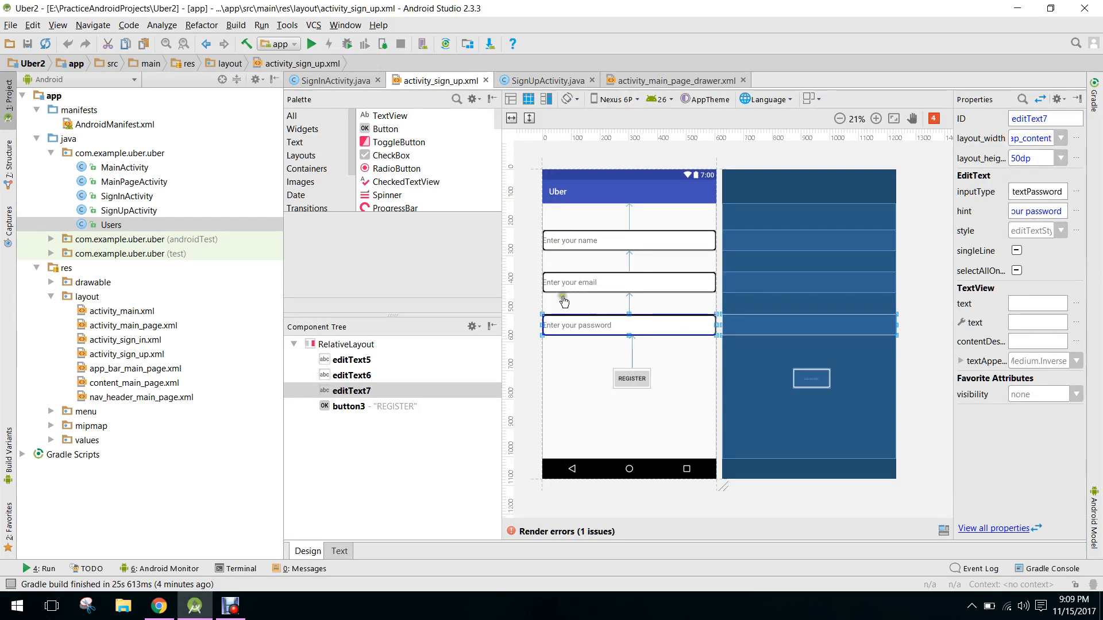
mouse_move(596, 216)
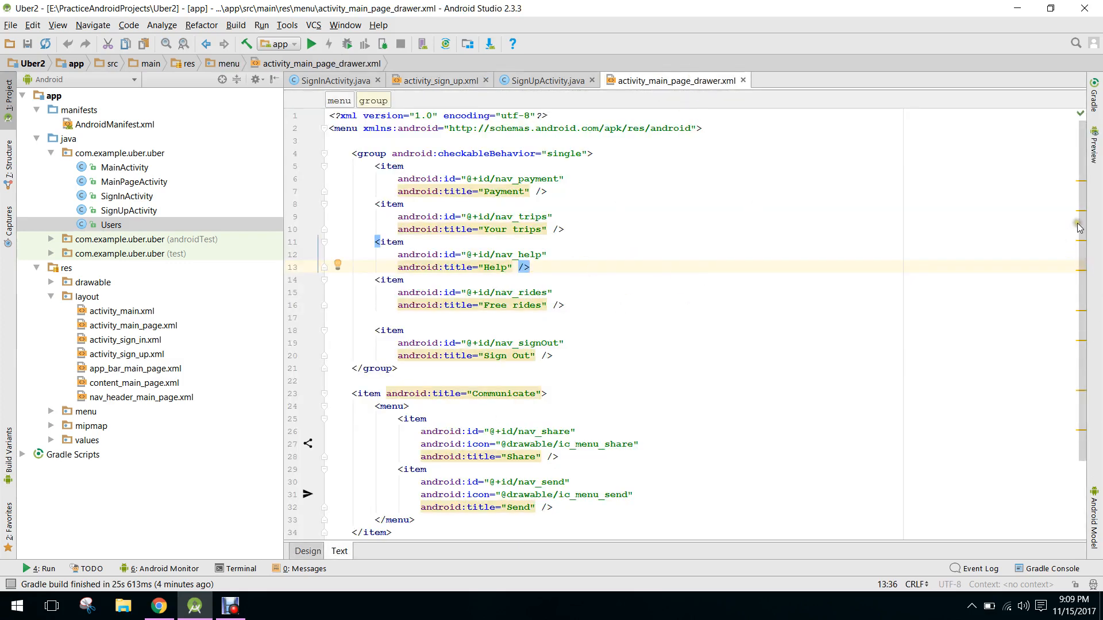
scroll(down, 3)
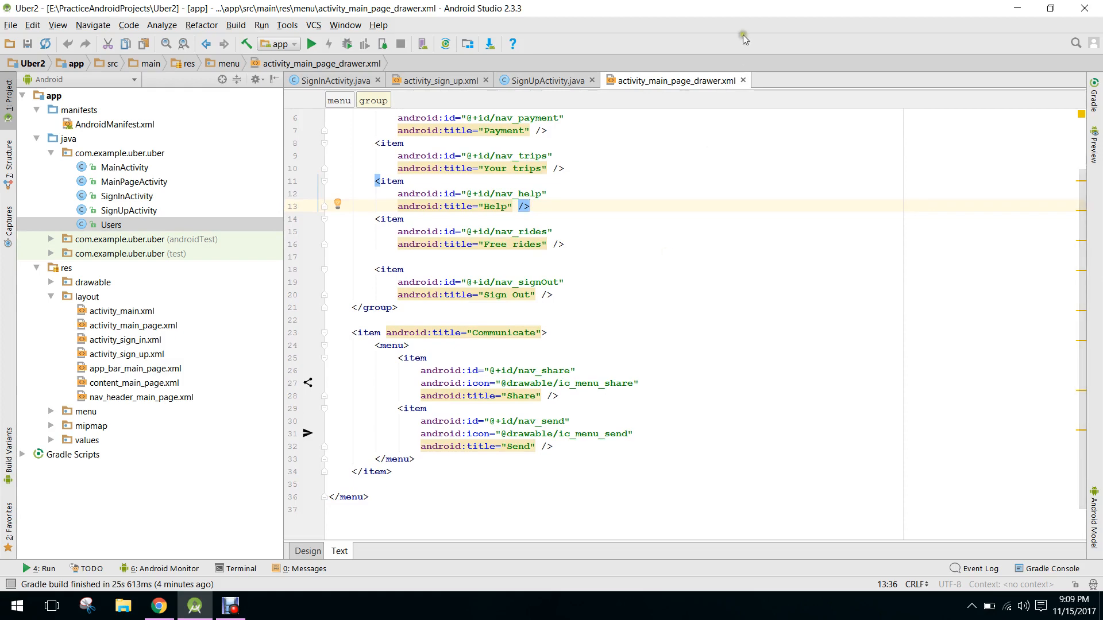
Close activity_main_page_drawer.xml and scroll SignUpActivity.java down to onComplete
click(545, 80)
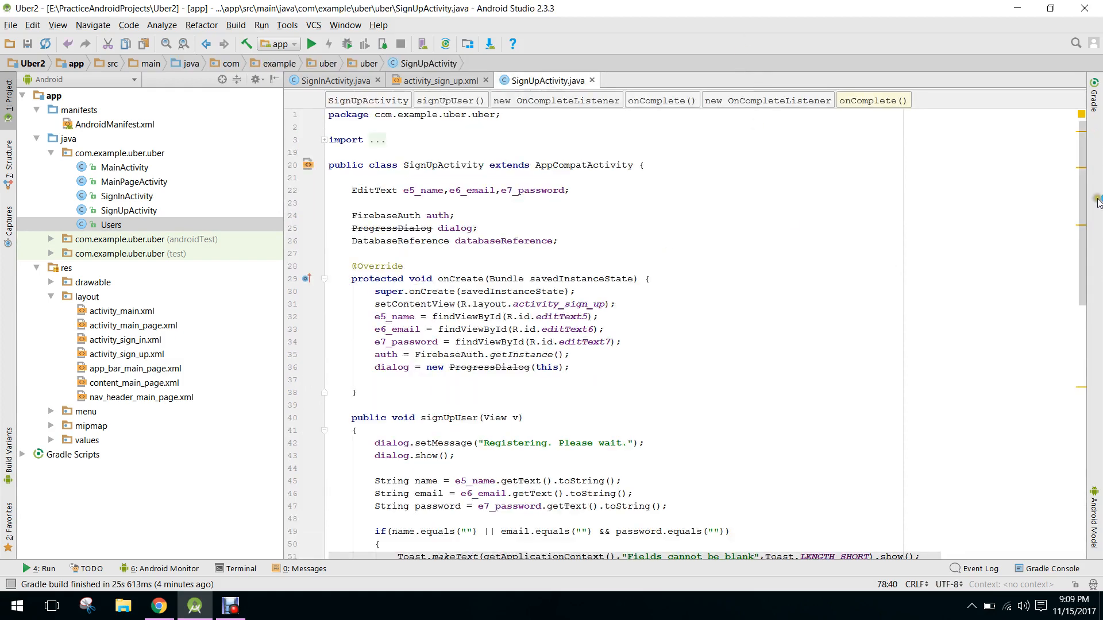
scroll(down, 3)
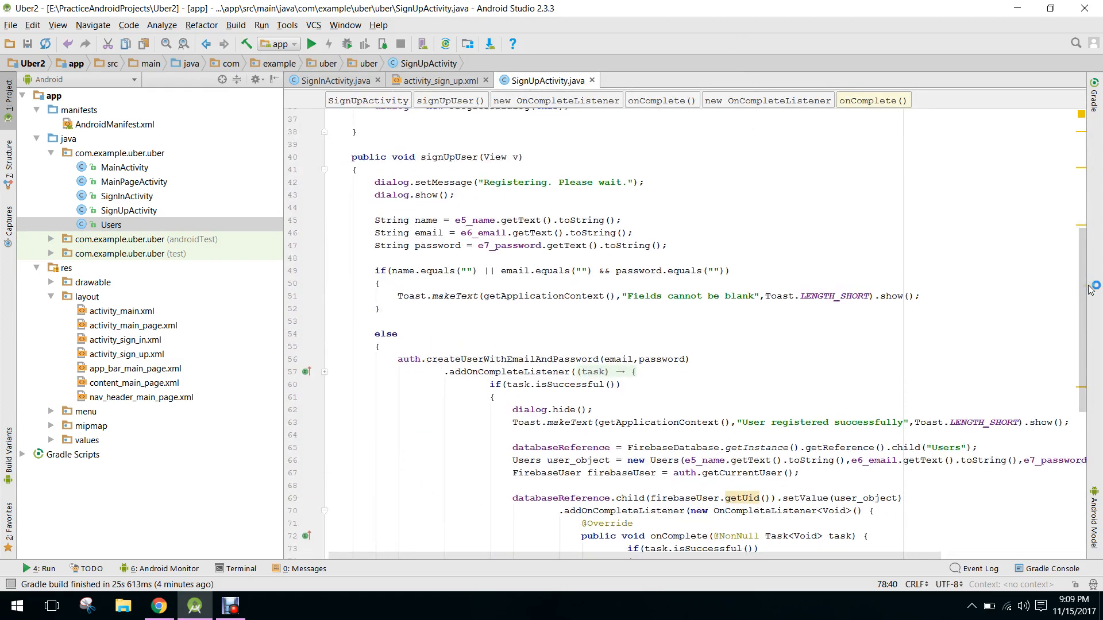
scroll(down, 3)
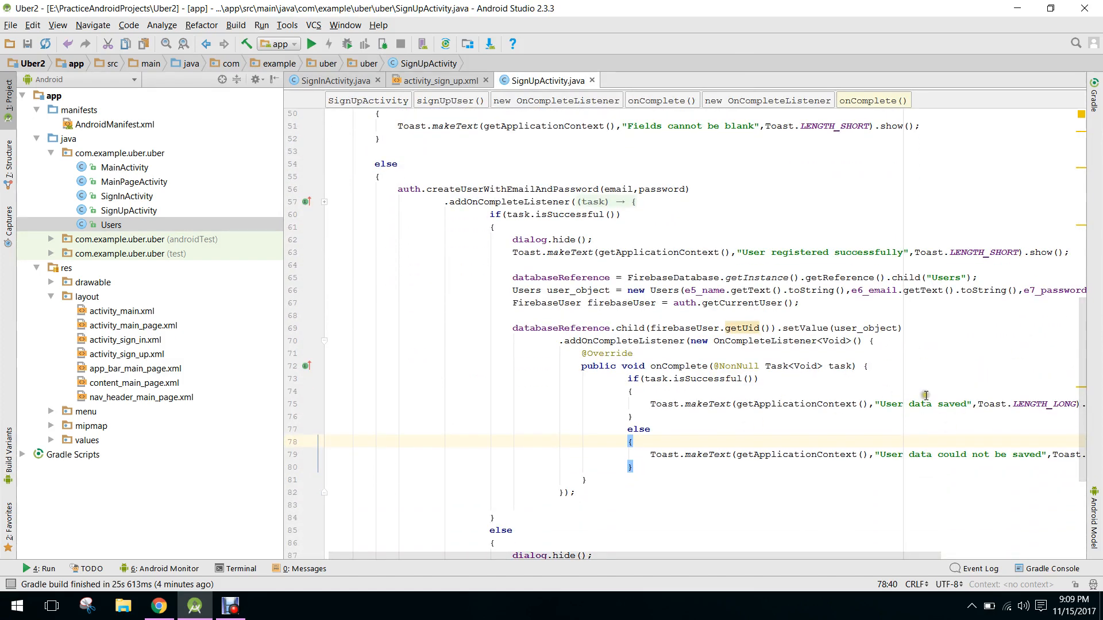
mouse_move(957, 399)
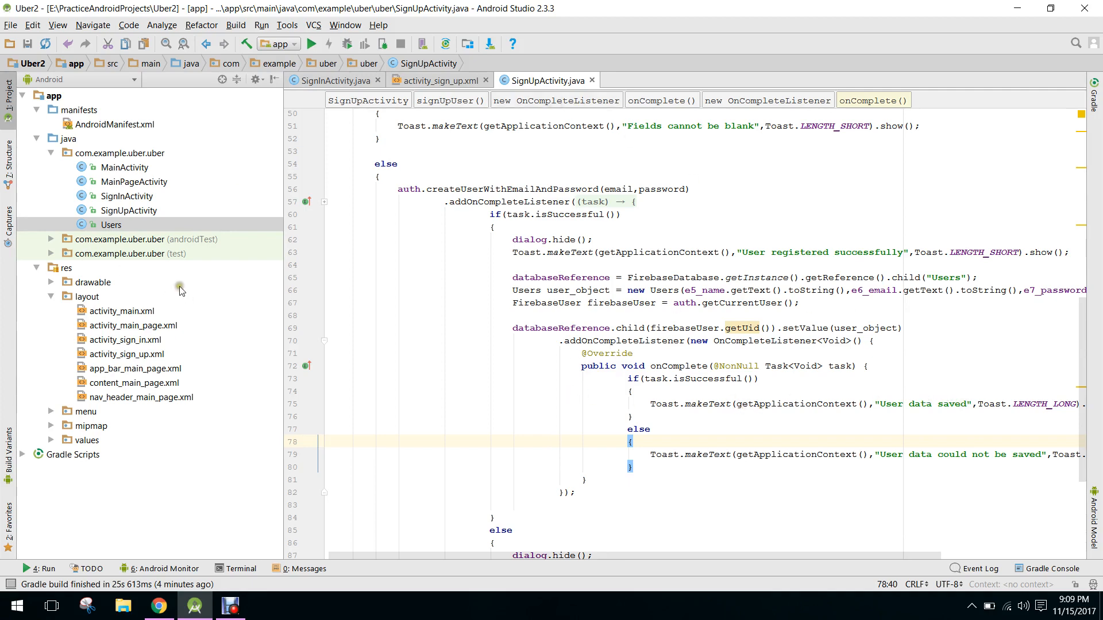
Open MainPageActivity from the Project tree, then close it and SignInActivity
click(133, 182)
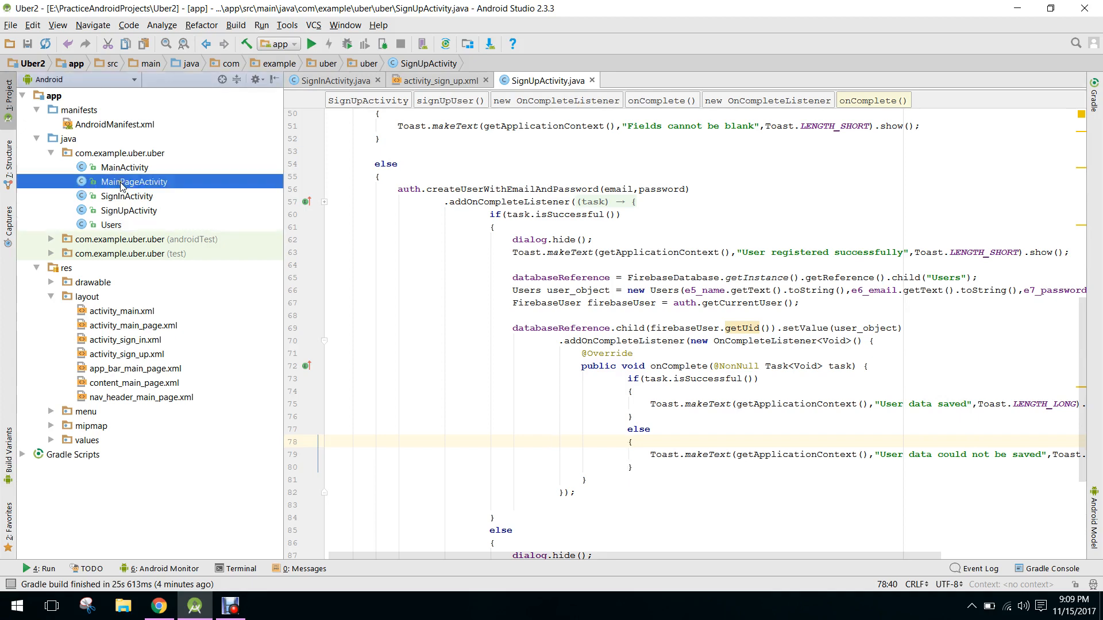
double_click(132, 182)
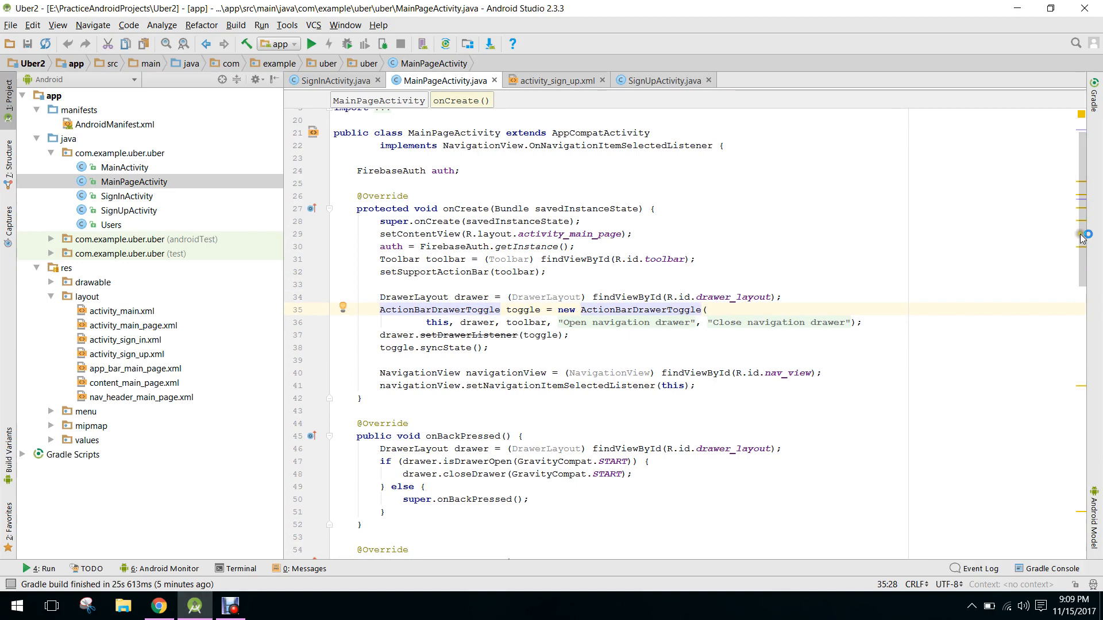
scroll(down, 3)
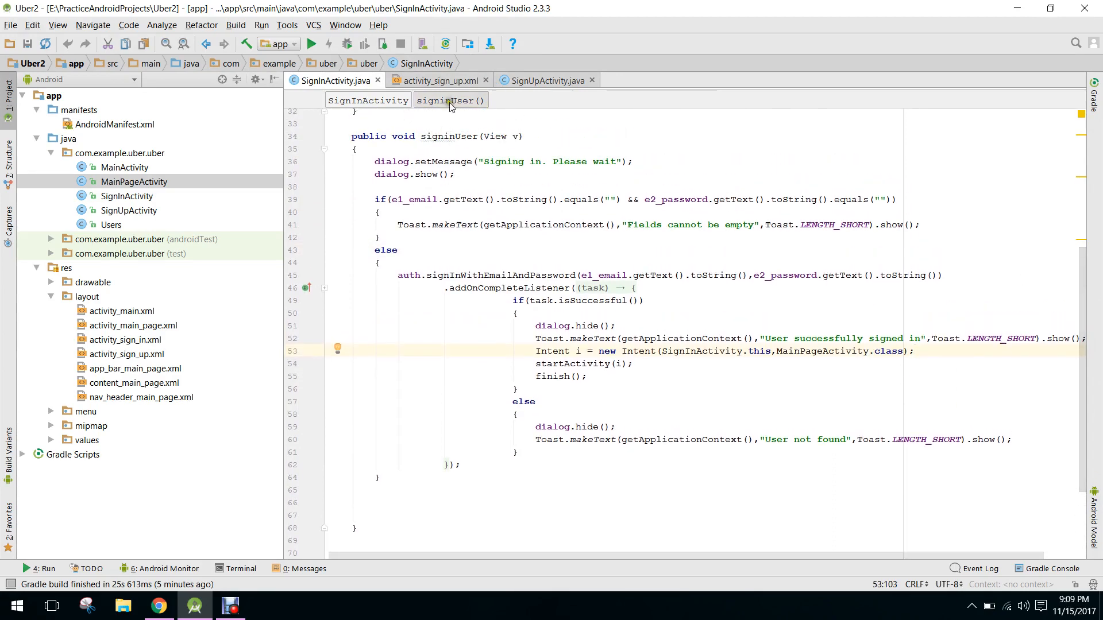
click(548, 79)
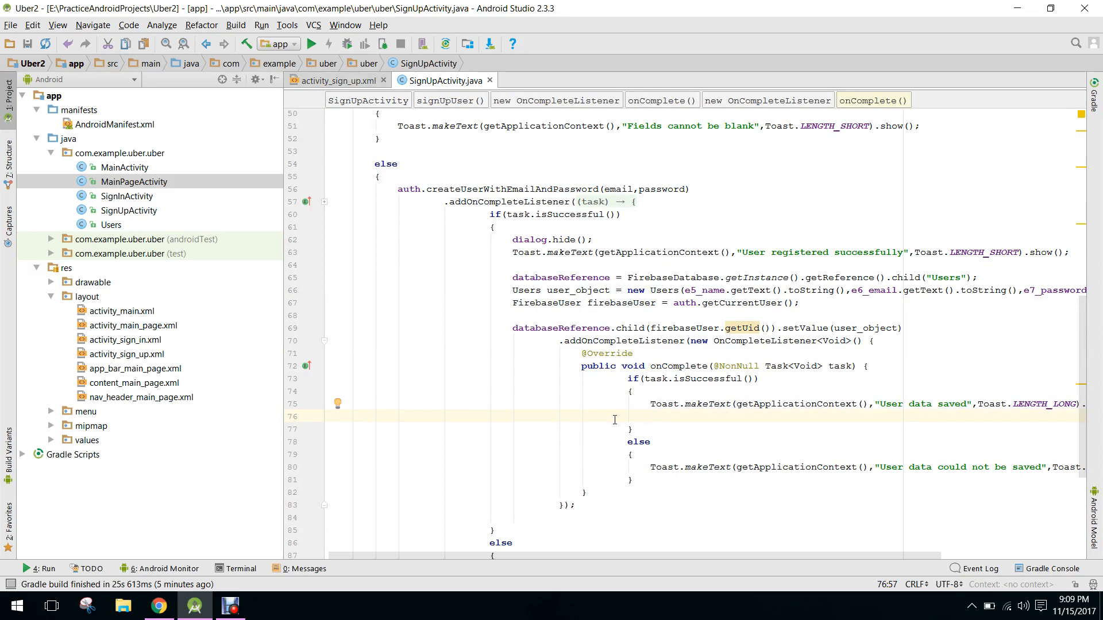
After the success toast, add Intent myIntent to MainPageActivity and startActivity(myIntent)
click(649, 415)
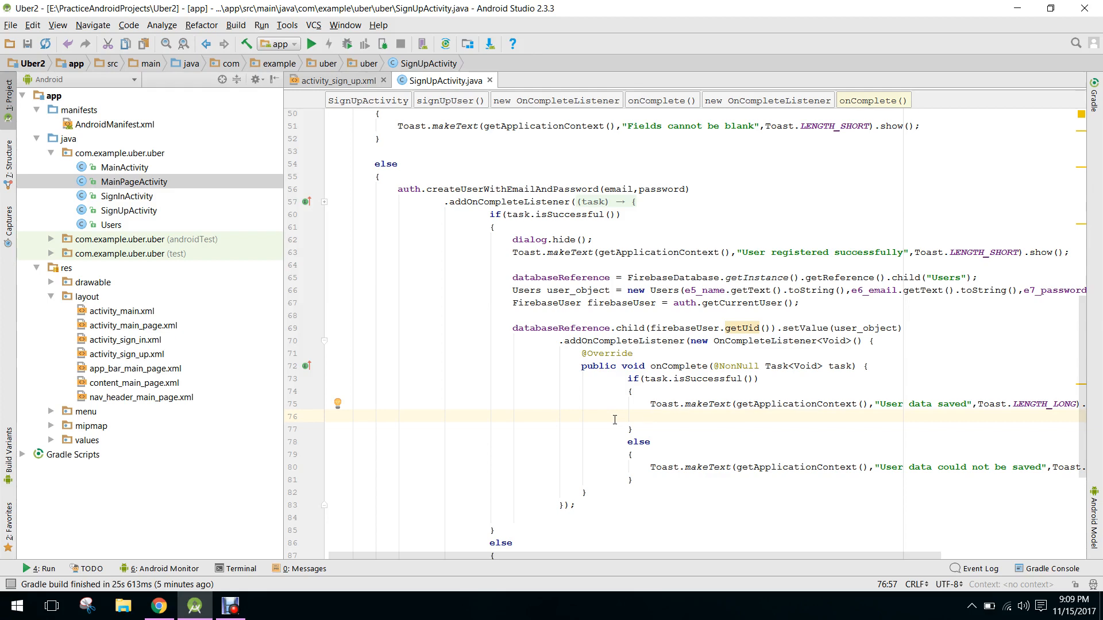
text(Toas)
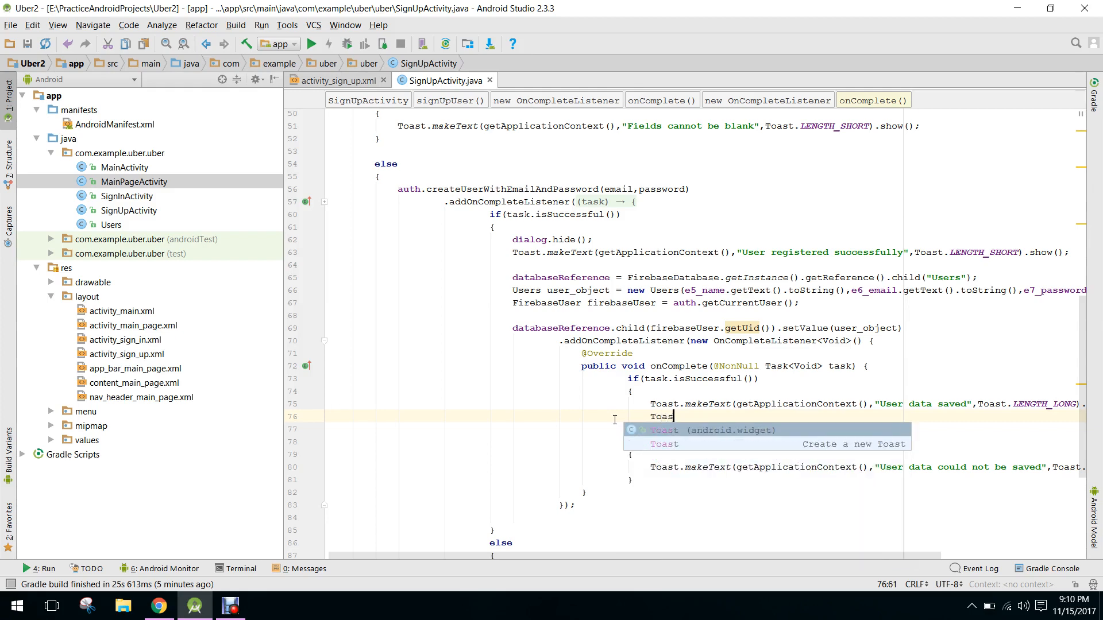
key(BackSpace)
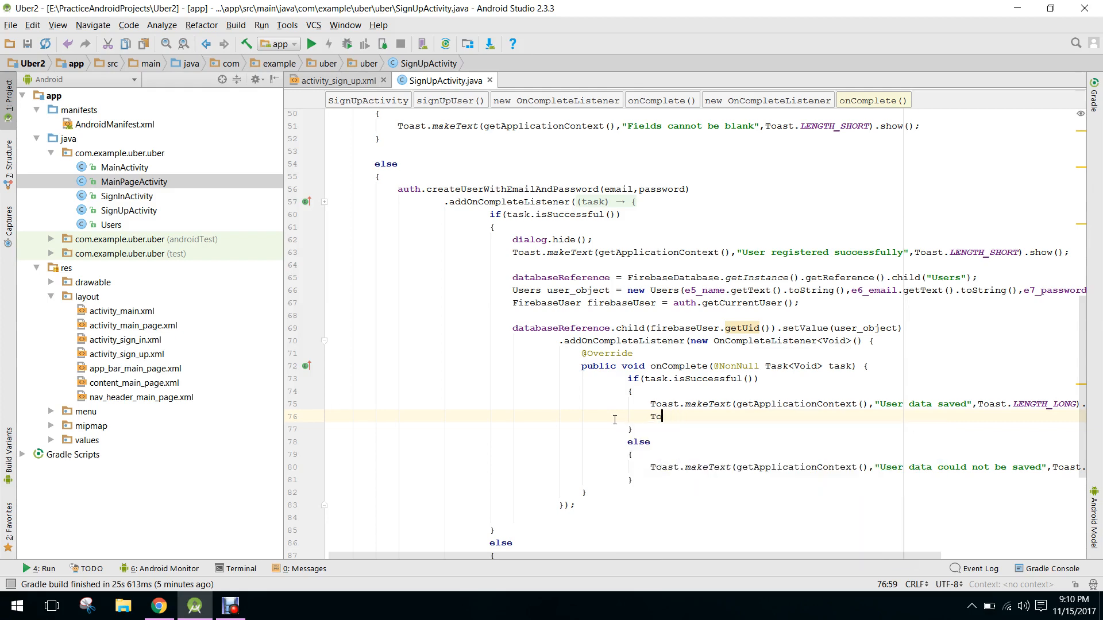
text(Intent my)
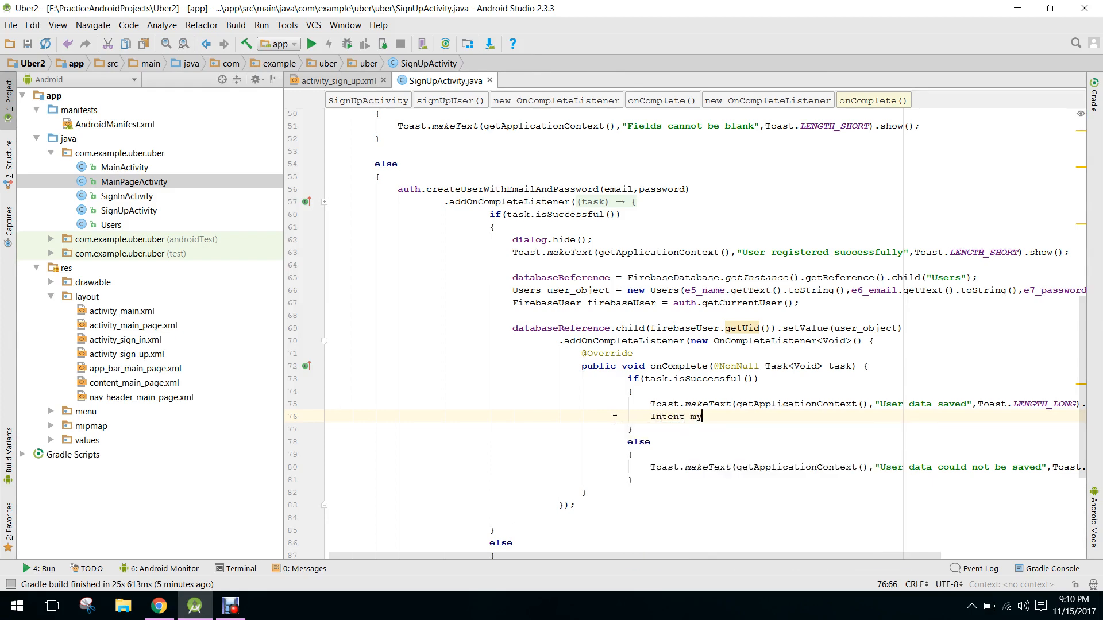
text(Intent)
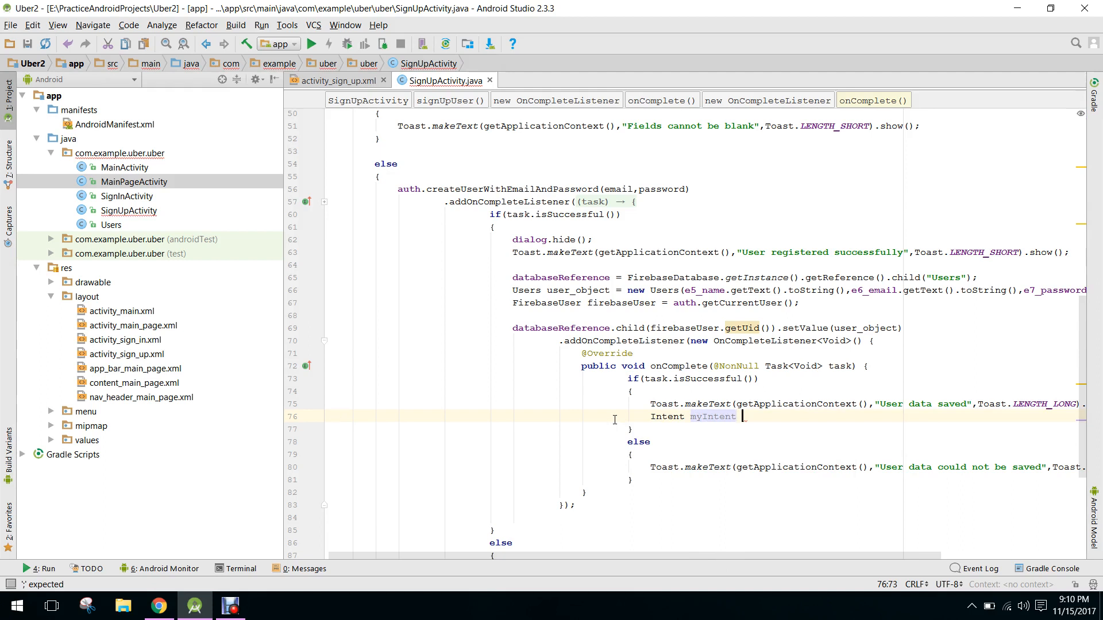
text(=)
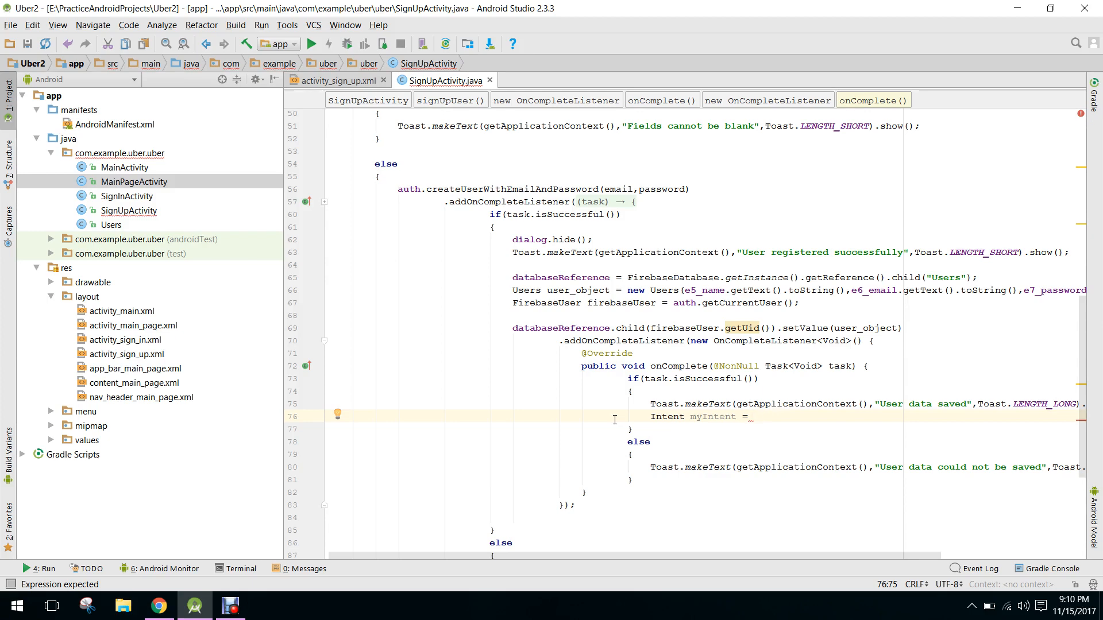
text(new Intent(SignU)
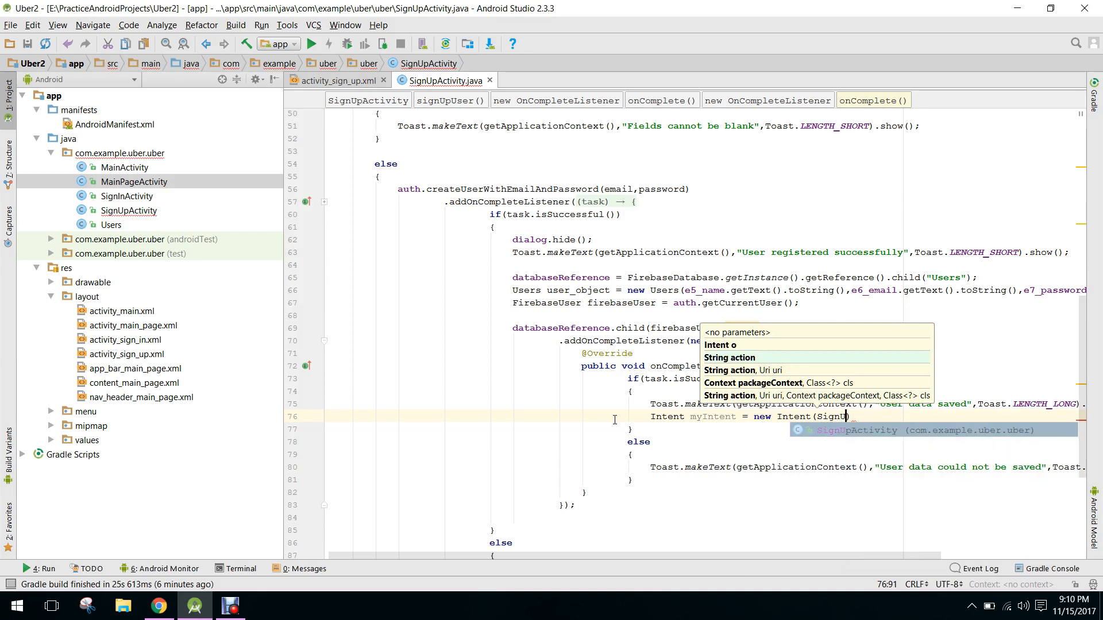
text(SignUpActivity.this)
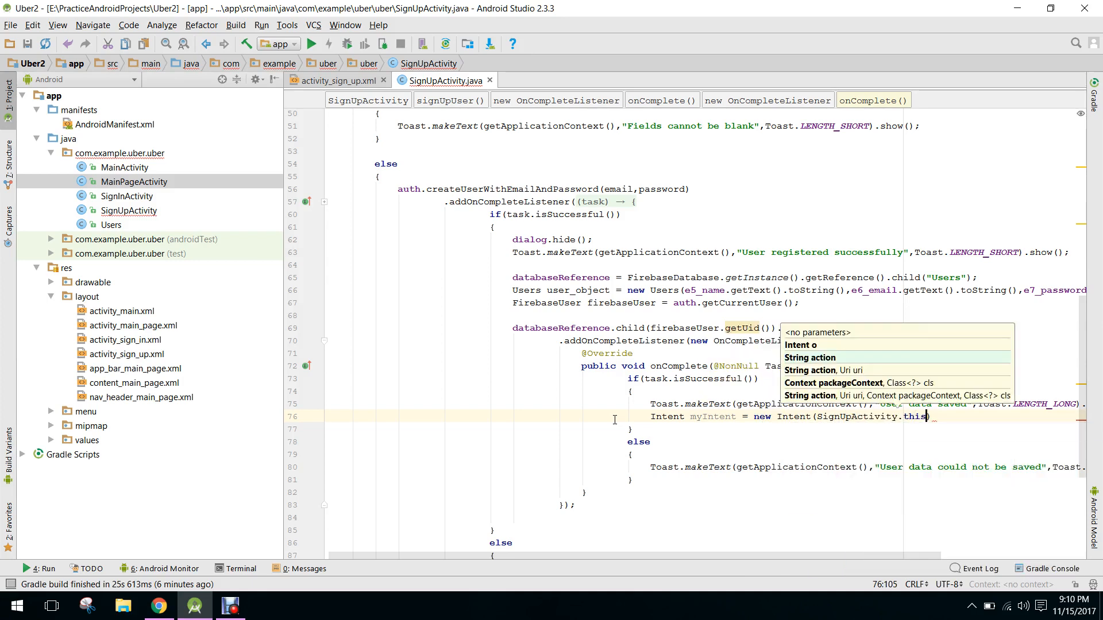
text(,)
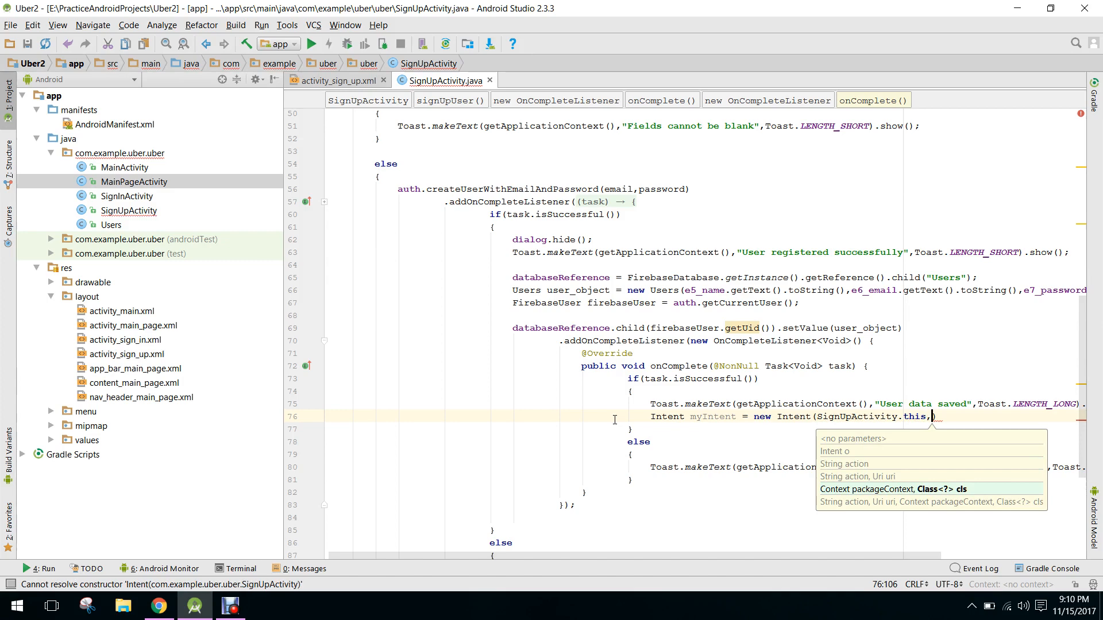
text(MainPageActivity.clas)
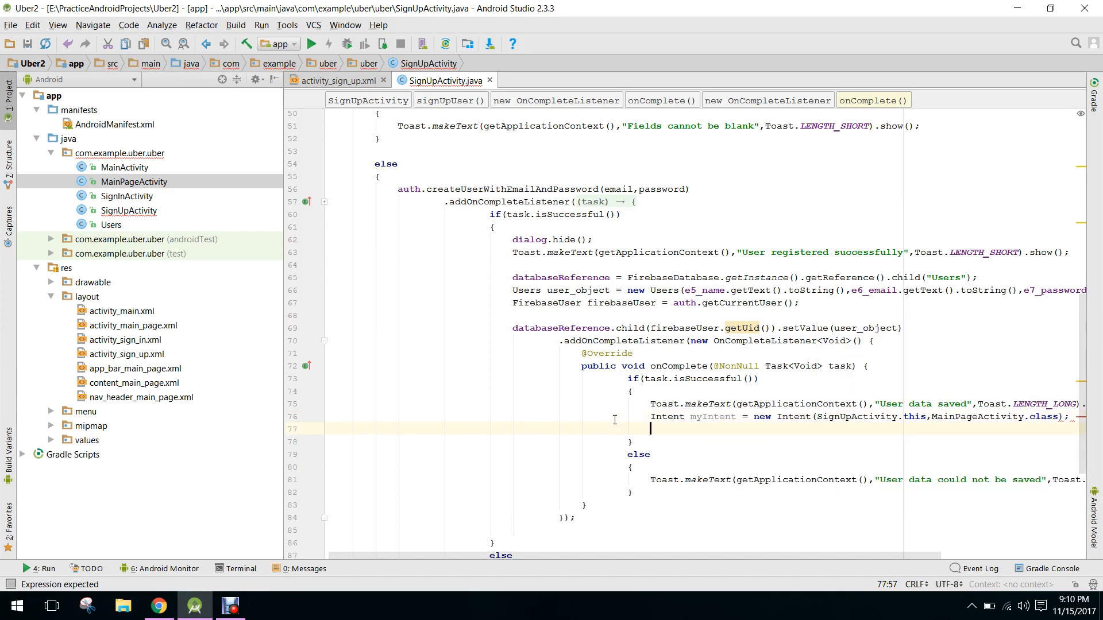
text(startActivity(myIntent);)
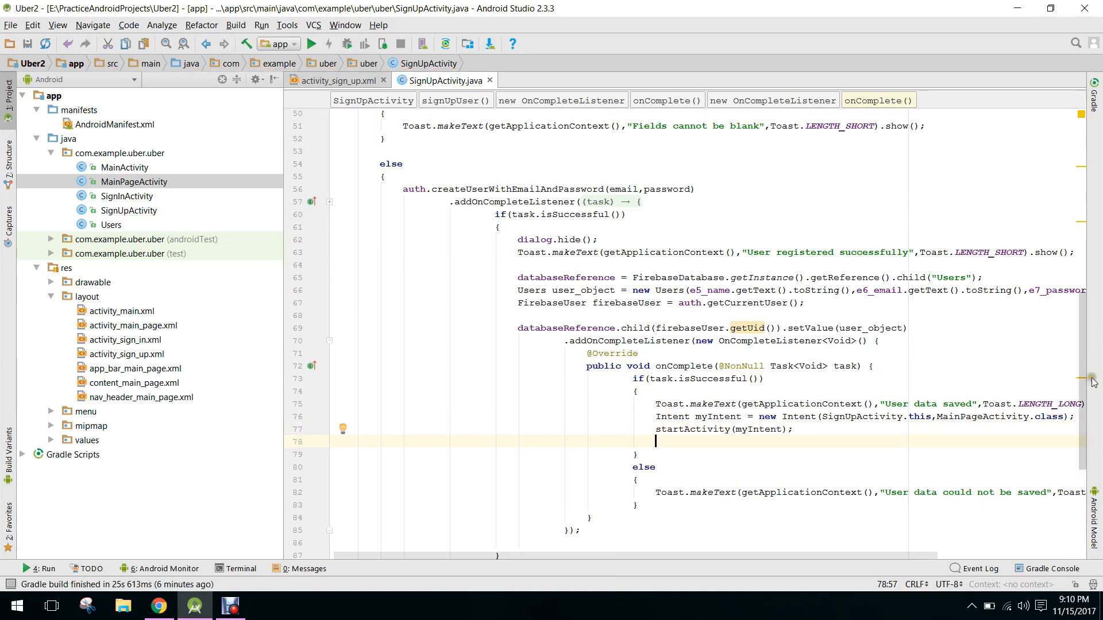
scroll(down, 3)
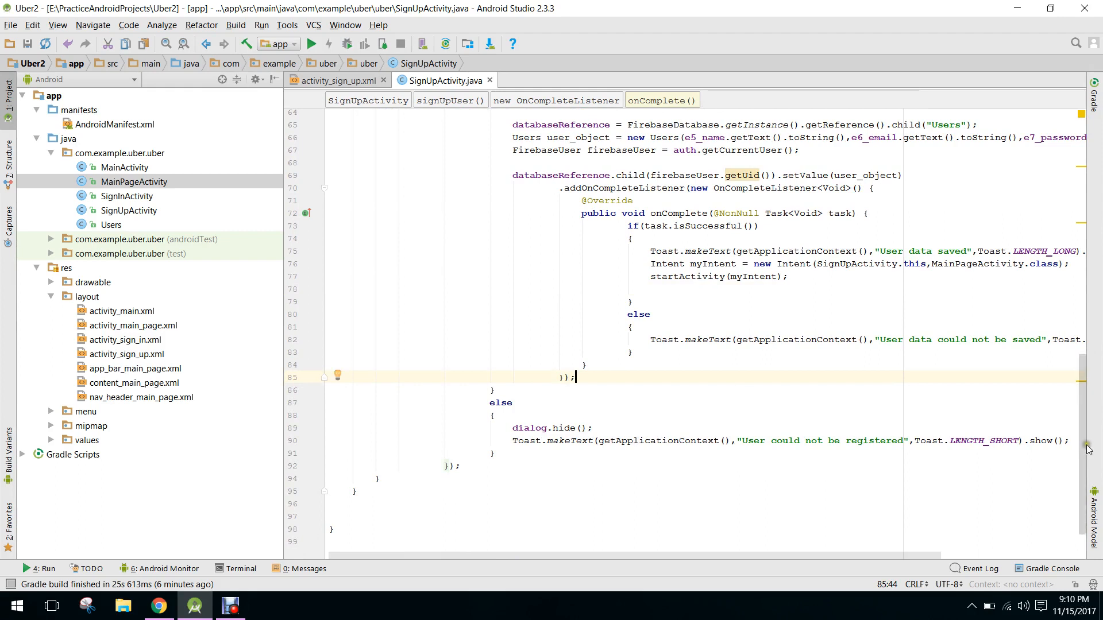
Scroll up through SignUpActivity's save callback to review the listener code
scroll(up, 3)
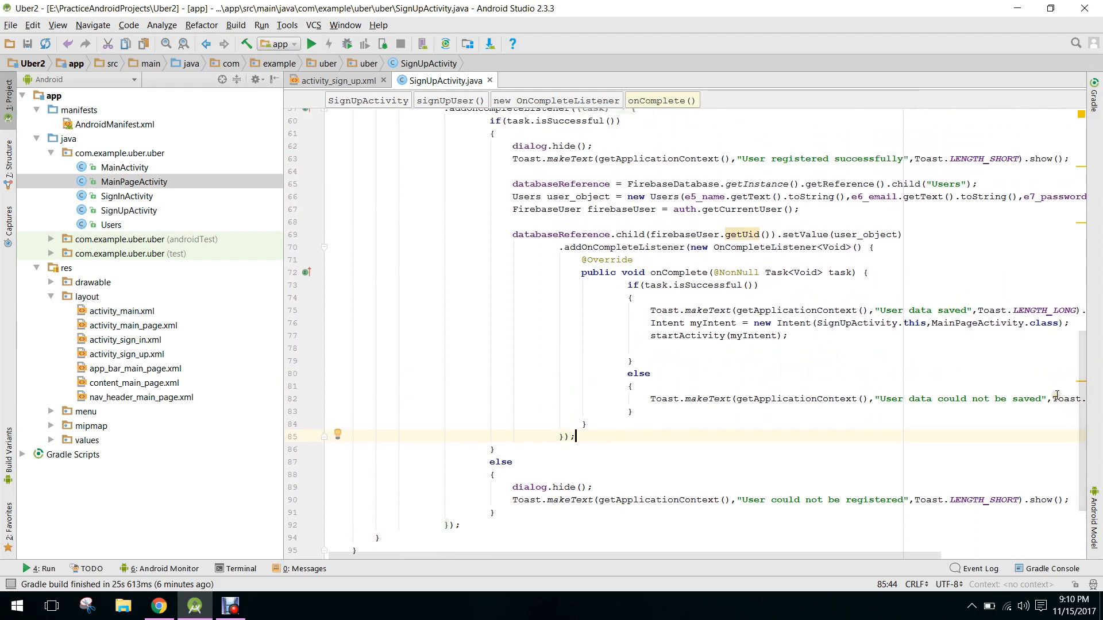
mouse_move(980, 406)
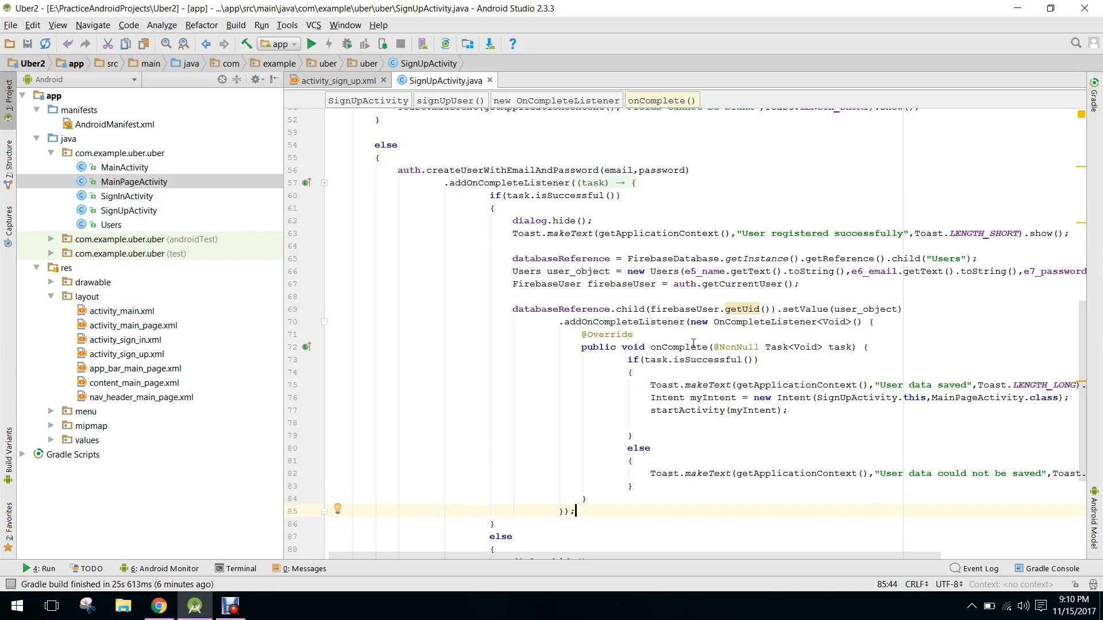
mouse_move(587, 341)
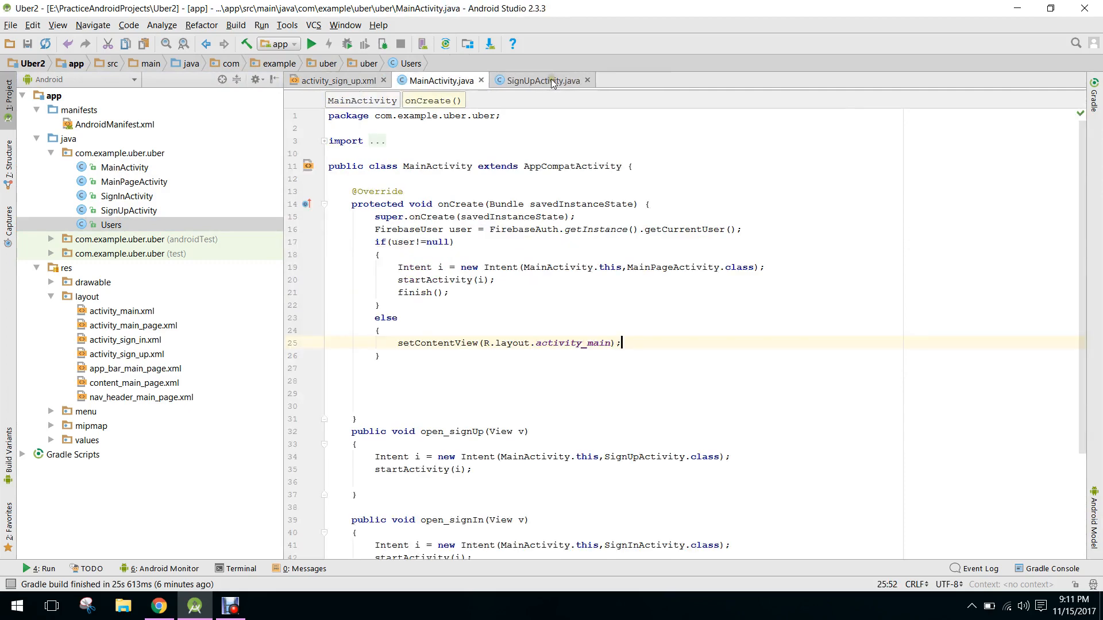
Close SignUpActivity.java, scroll MainActivity, and open app_bar_main_page.xml from the Project tree
click(587, 79)
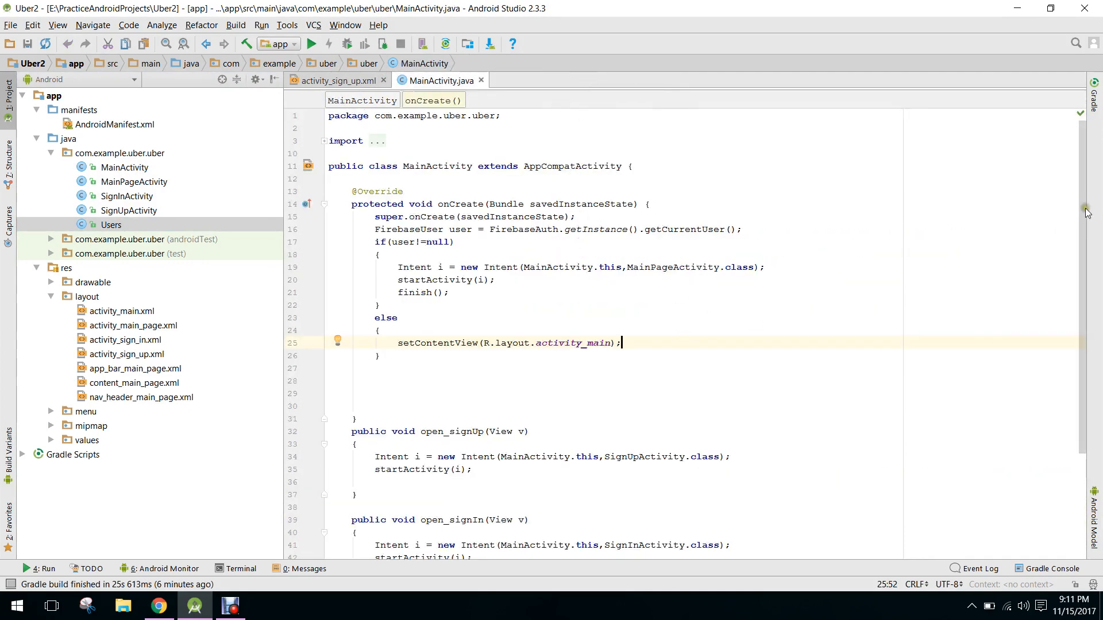
scroll(down, 3)
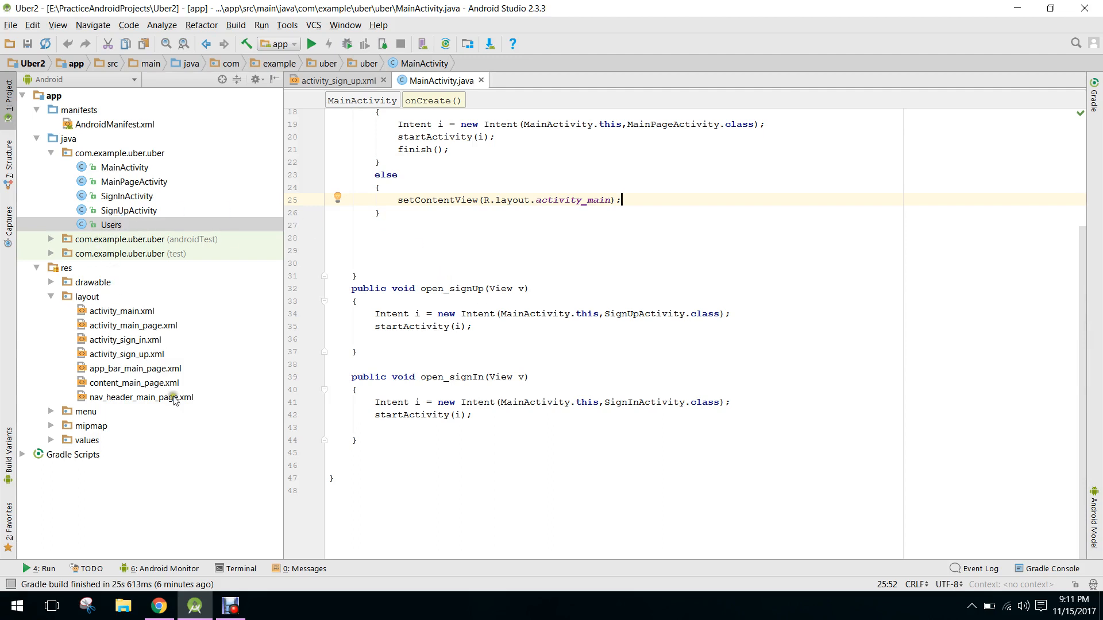
double_click(137, 368)
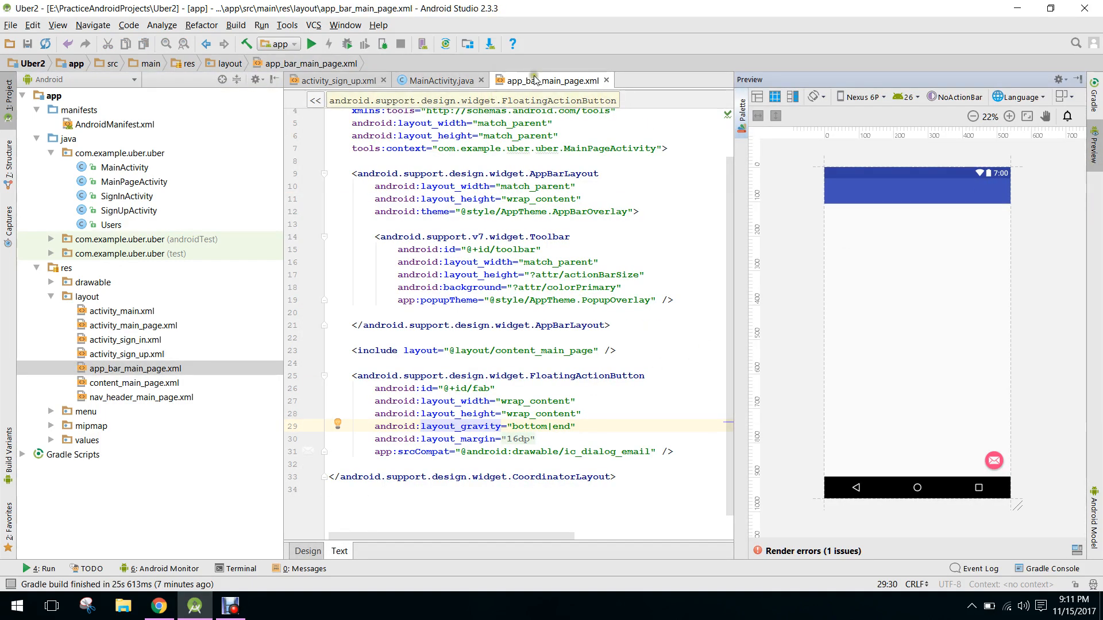
Close app_bar_main_page.xml and open content_main_page.xml and nav_header_main_page.xml
click(436, 80)
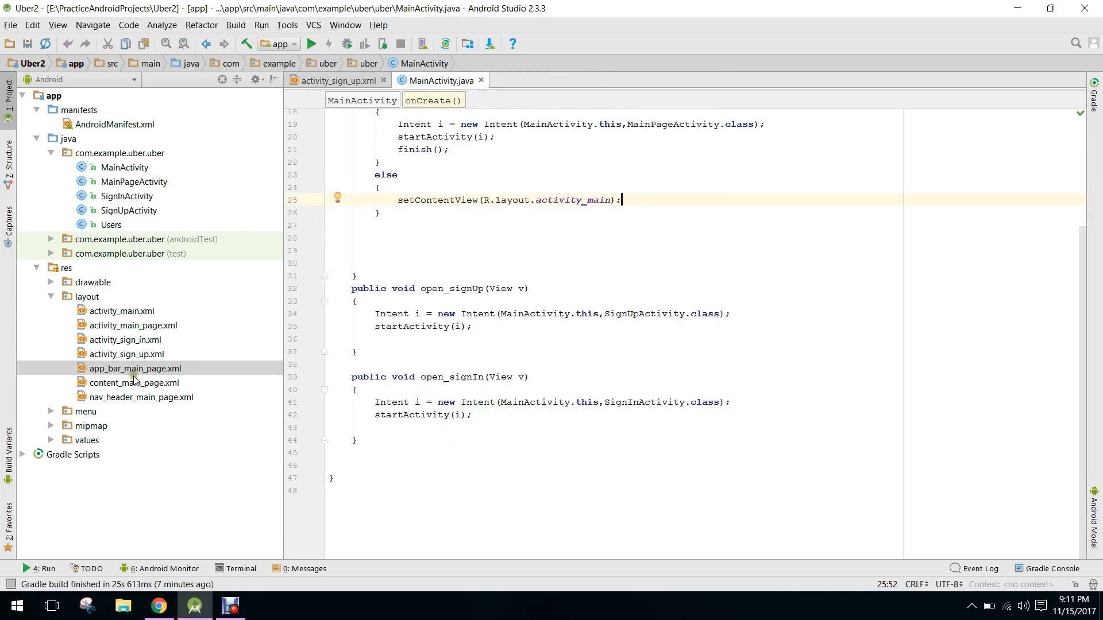
double_click(134, 383)
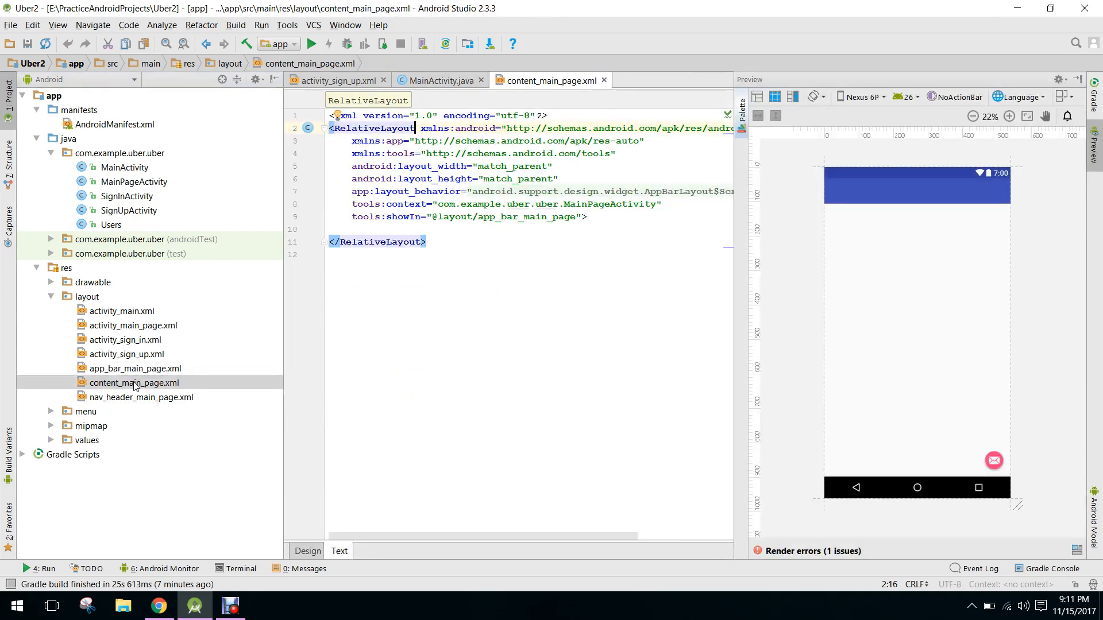
double_click(139, 398)
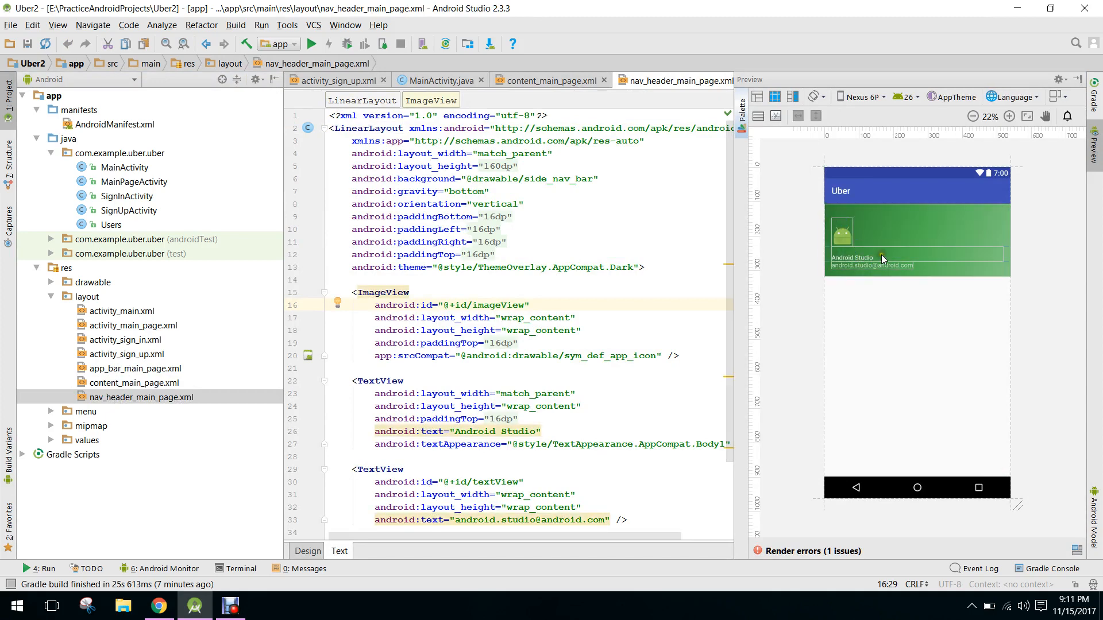
Preview nav_header_main_page in Design view, zoomed in twice, then close content_main_page.xml
click(307, 551)
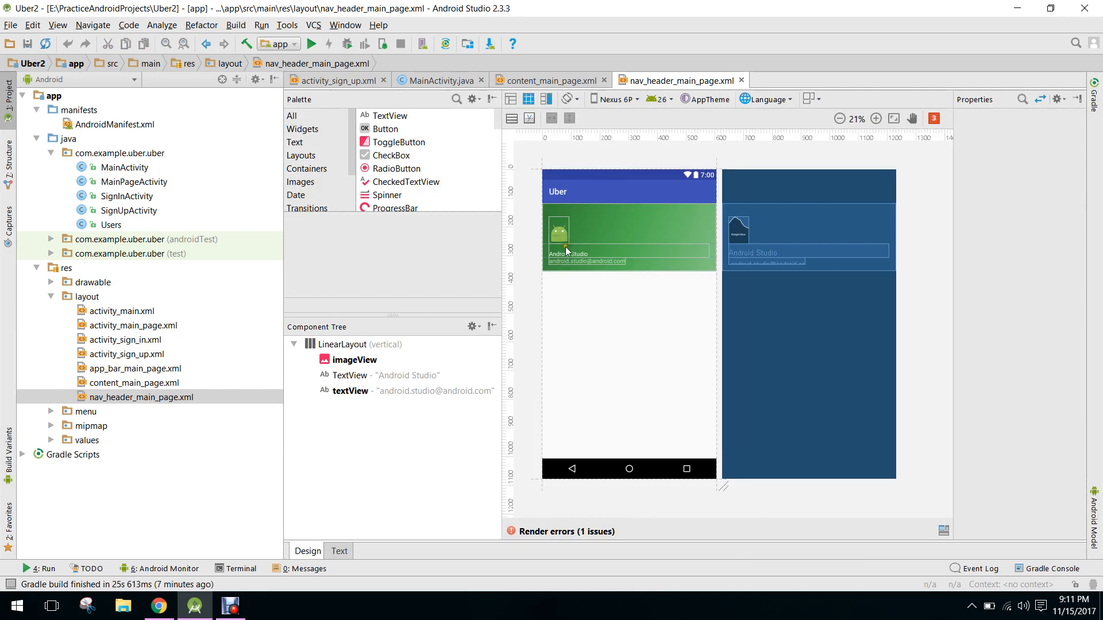
click(876, 118)
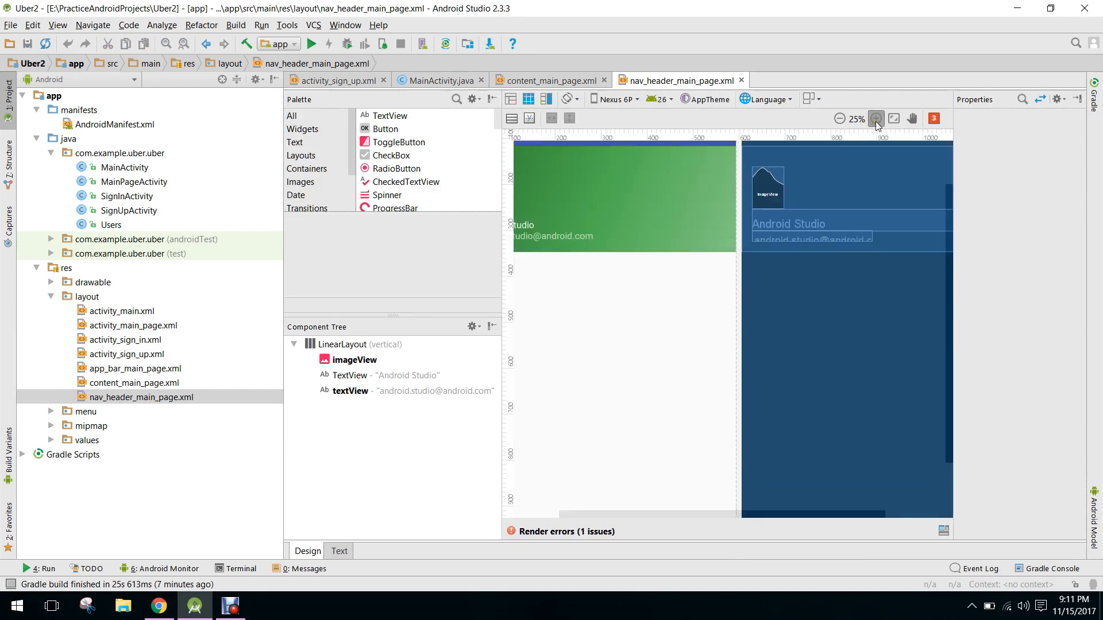
click(875, 119)
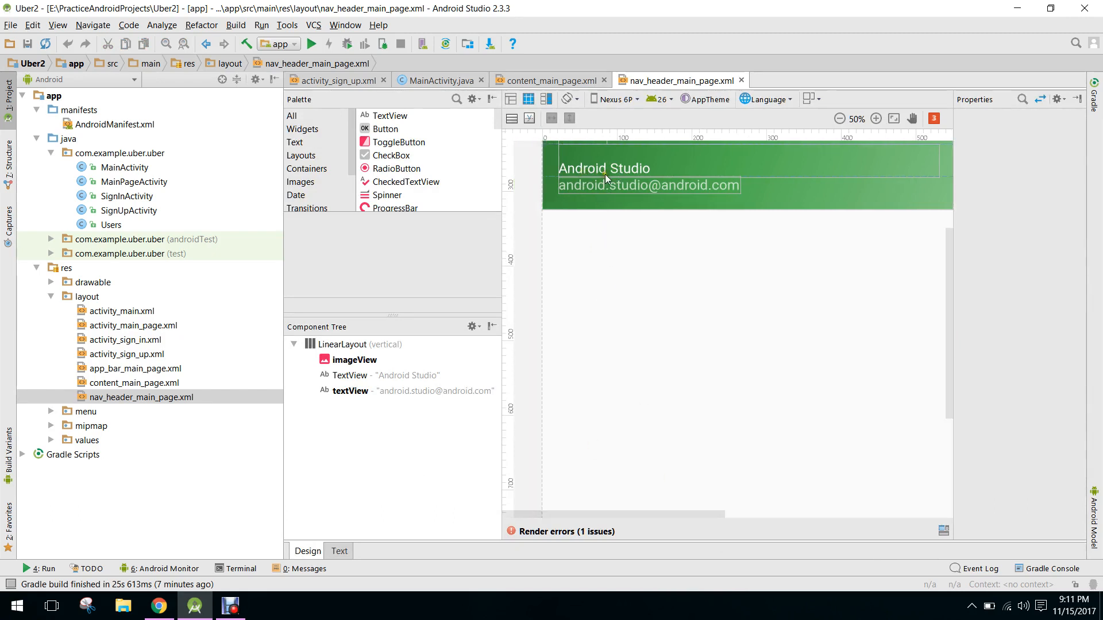
mouse_move(730, 176)
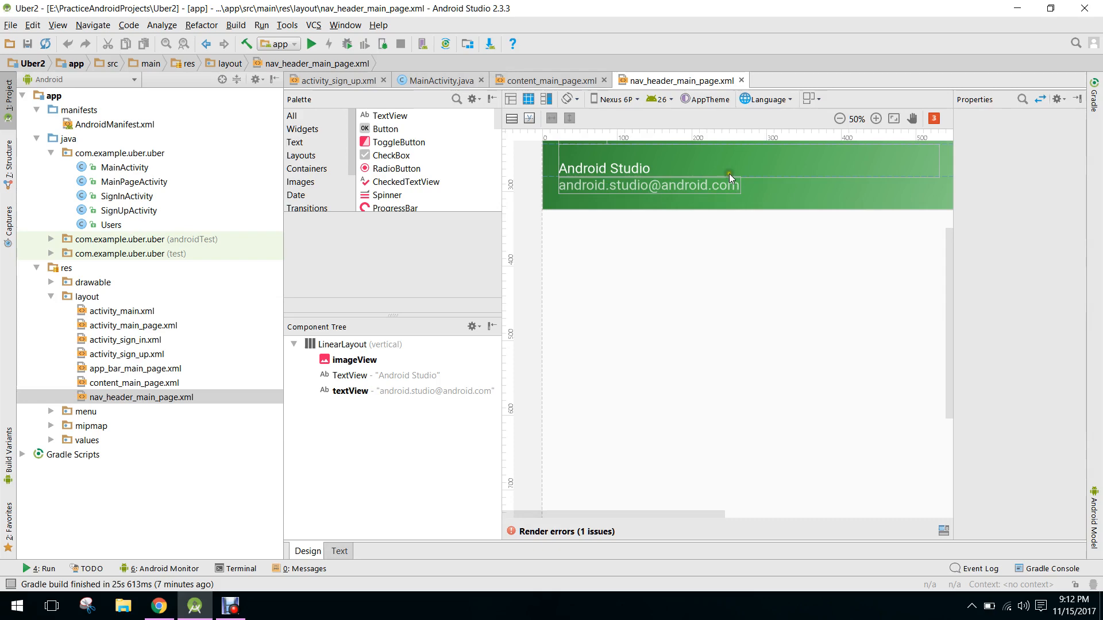
click(552, 80)
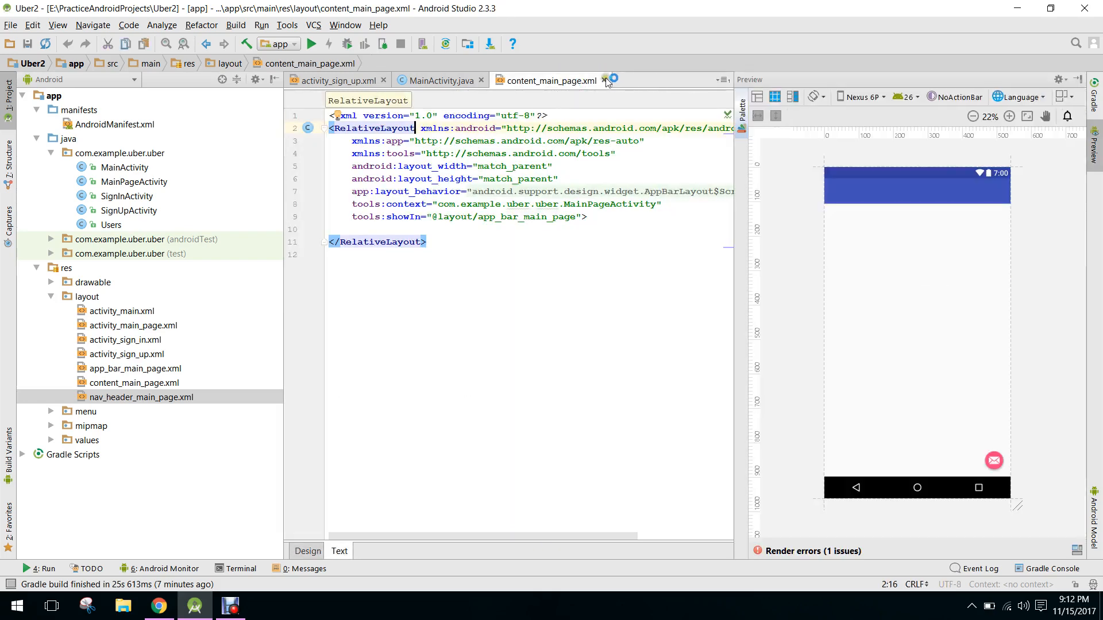
click(439, 80)
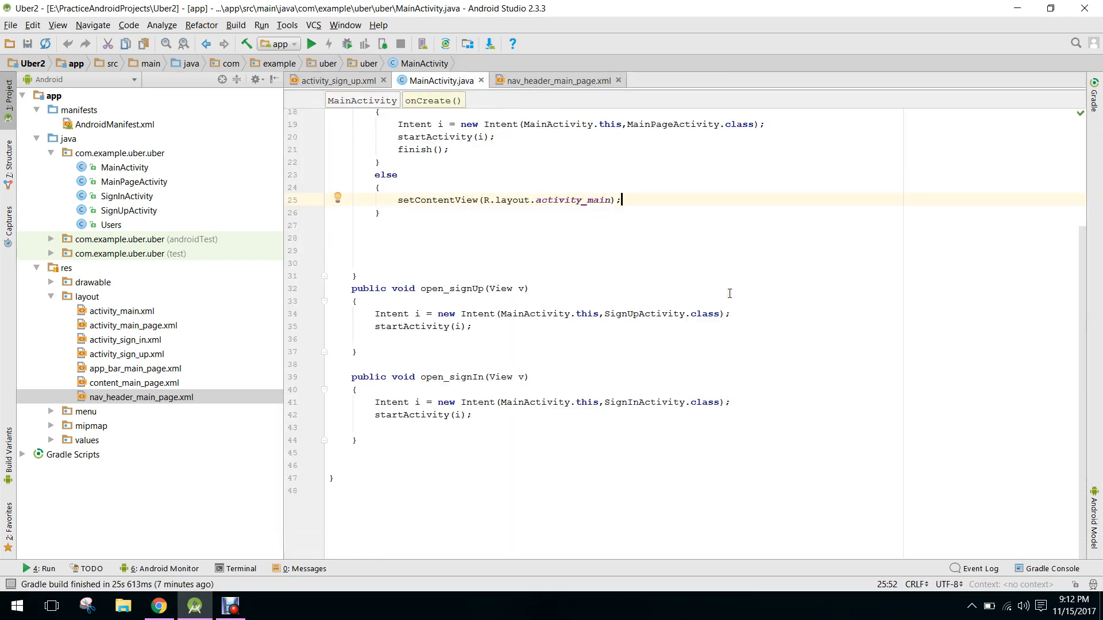